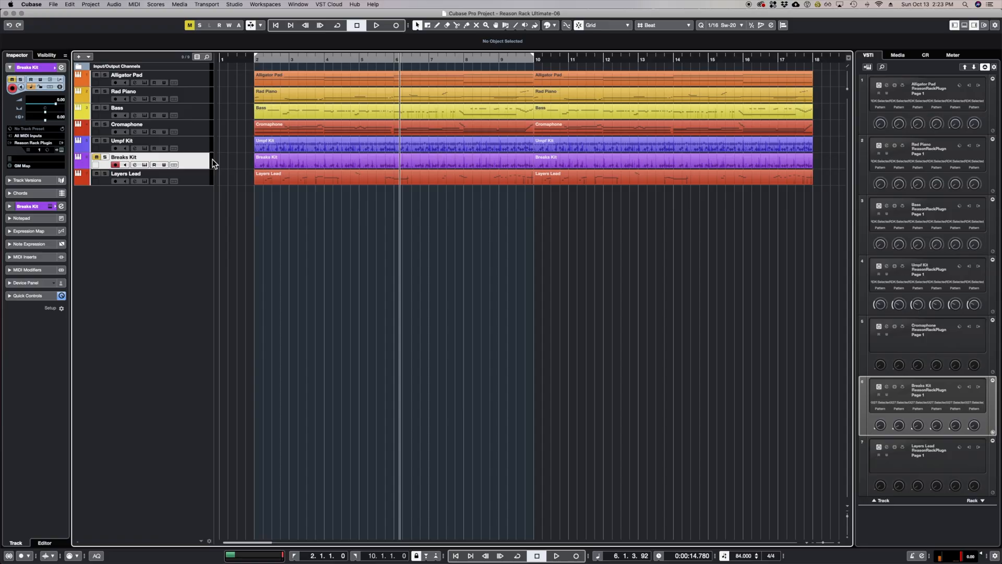
Add an instrument track loading Reason Rack Plugin with stereo outputs below Layers Lead
click(376, 25)
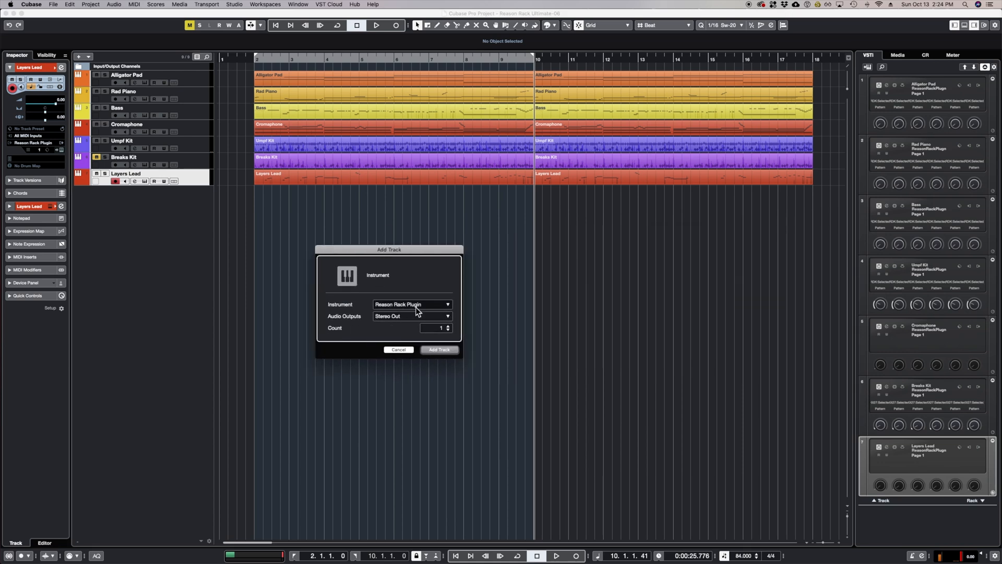
click(438, 349)
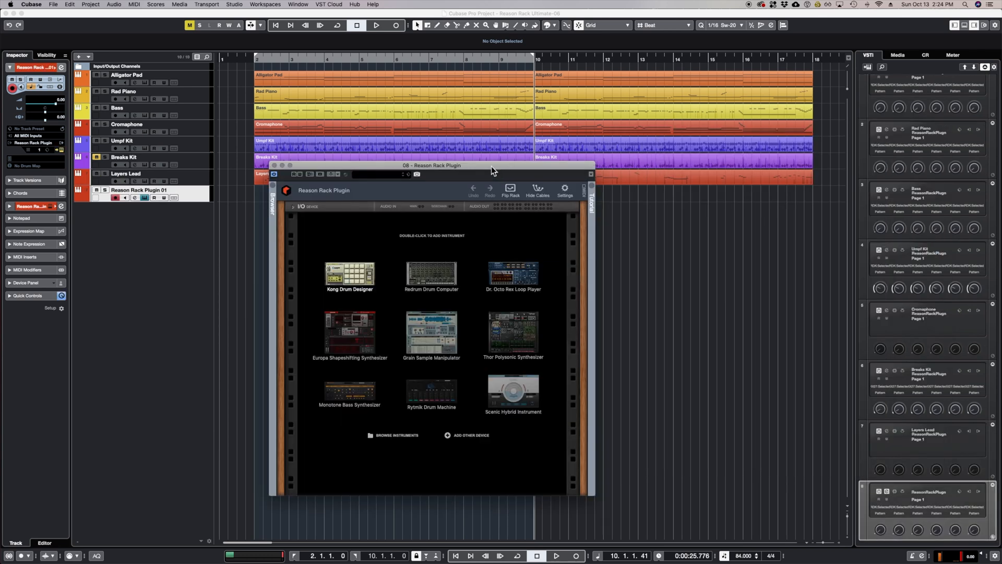
mouse_move(414, 378)
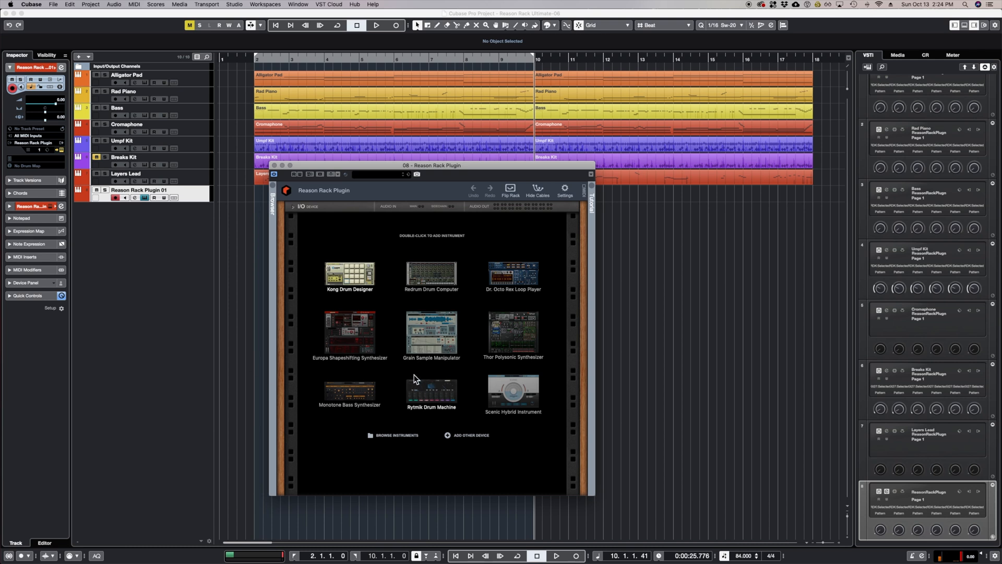
mouse_move(391, 200)
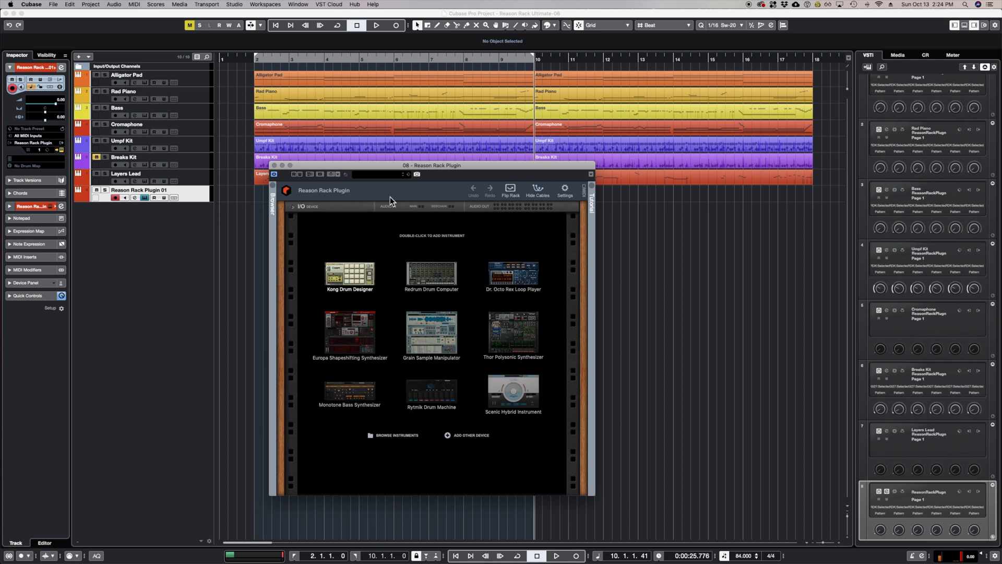